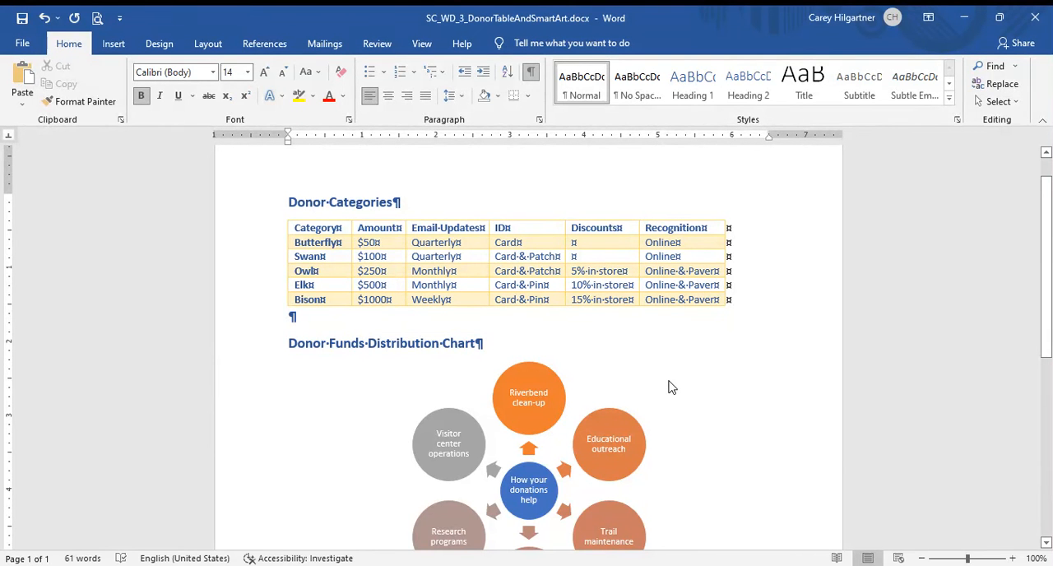
mouse_move(669, 388)
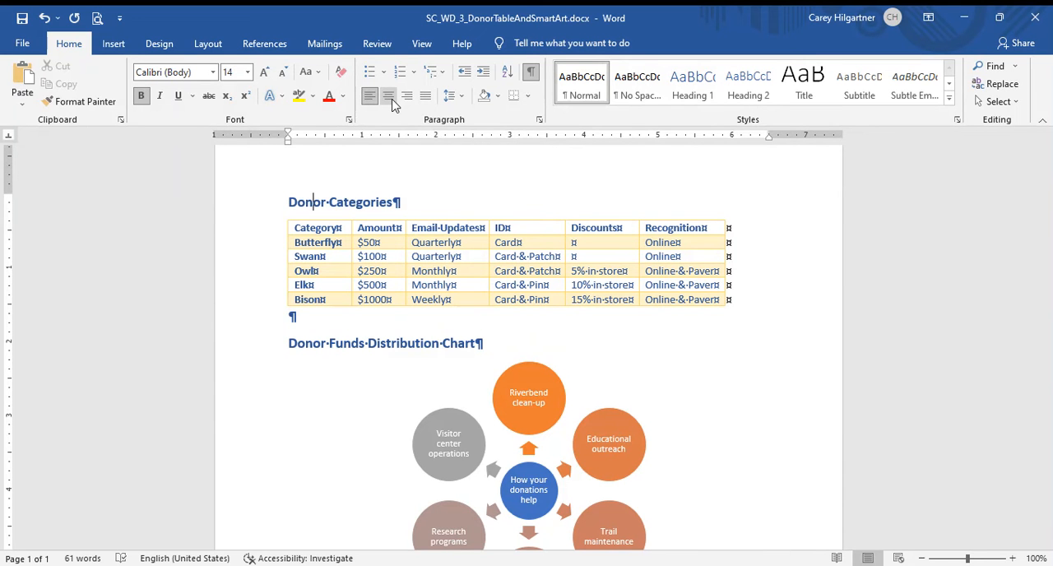
mouse_move(388, 95)
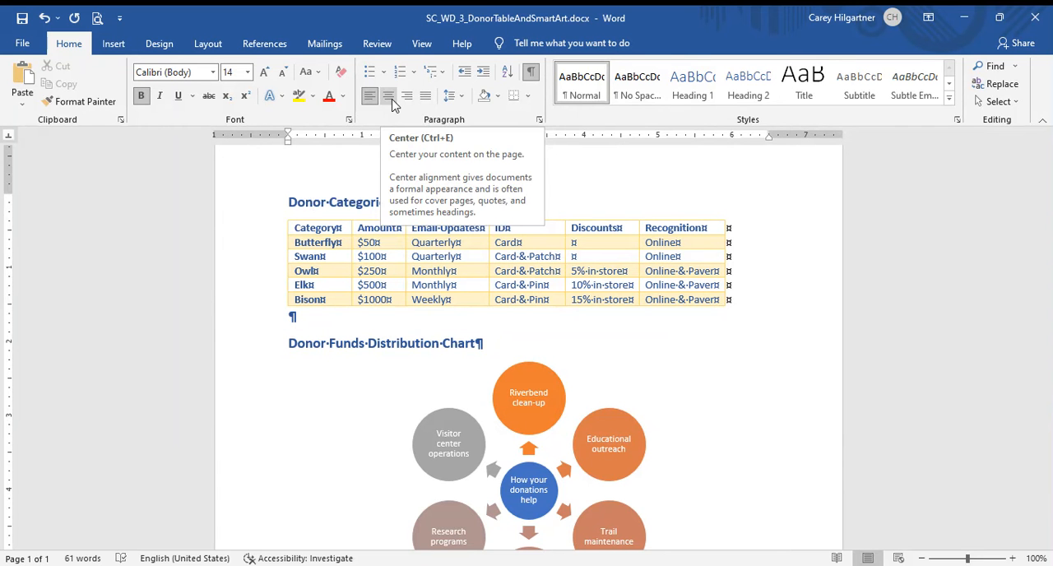
- Try centering the Donor Categories title, revert it to left alignment, then select 'Categories'
left_click(387, 95)
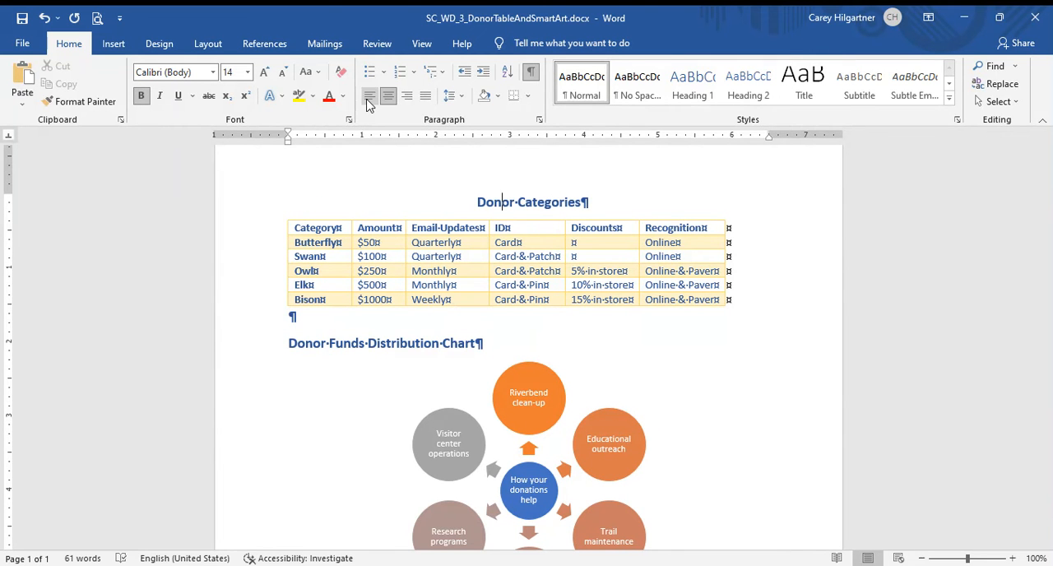
left_click(369, 95)
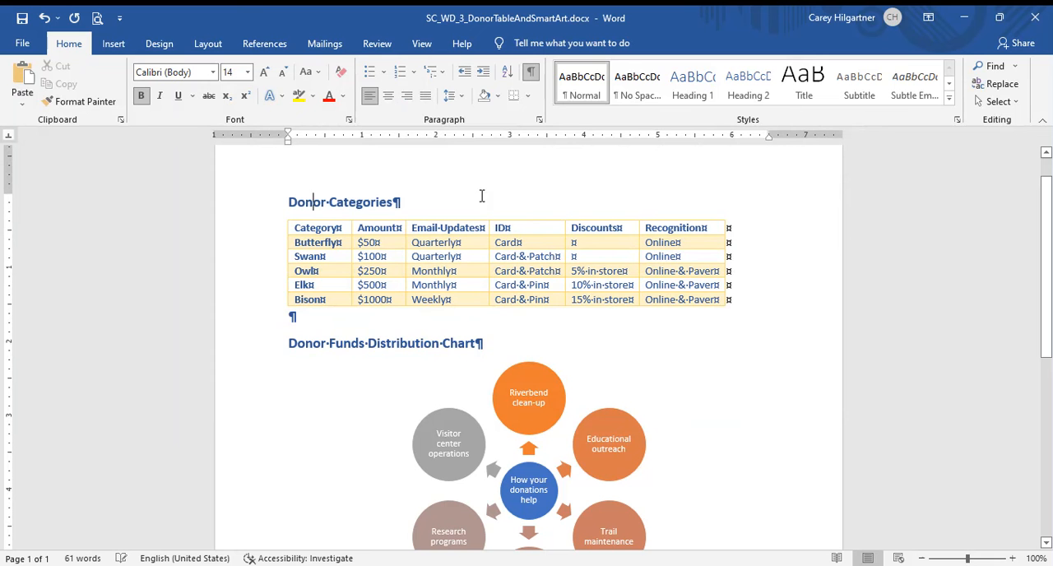
mouse_move(498, 207)
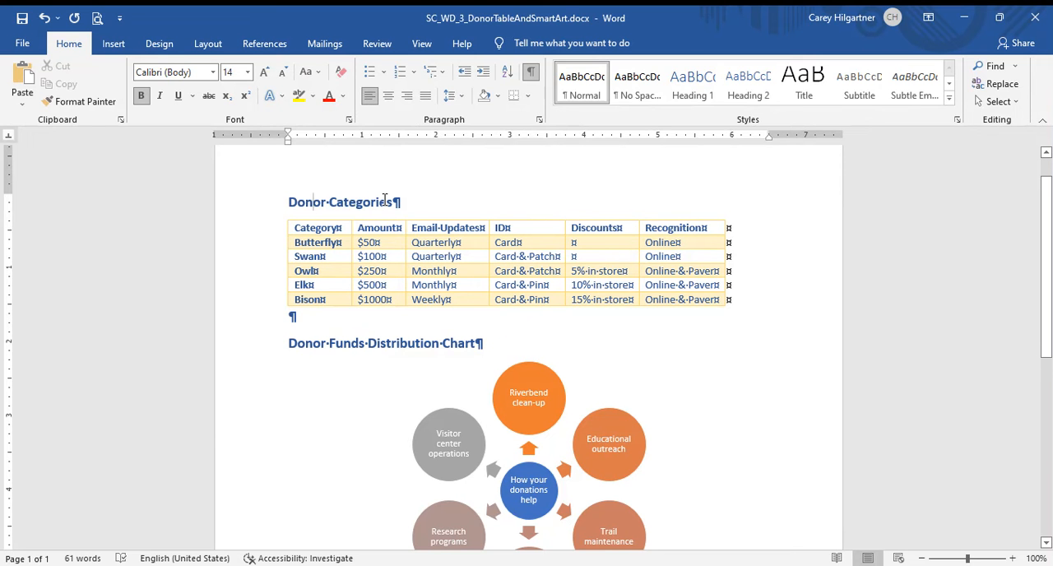
double_click(348, 202)
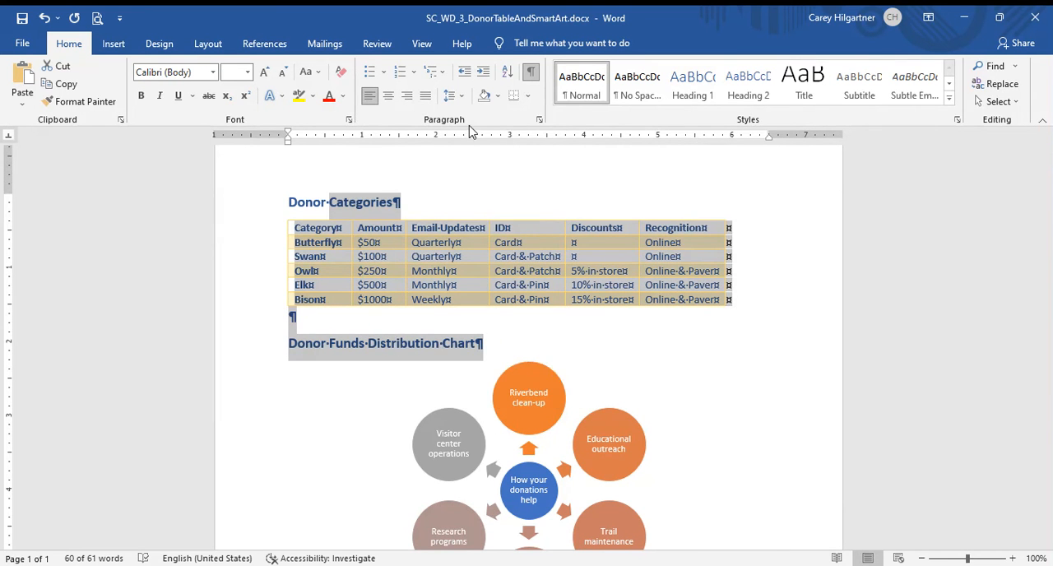
mouse_move(509, 148)
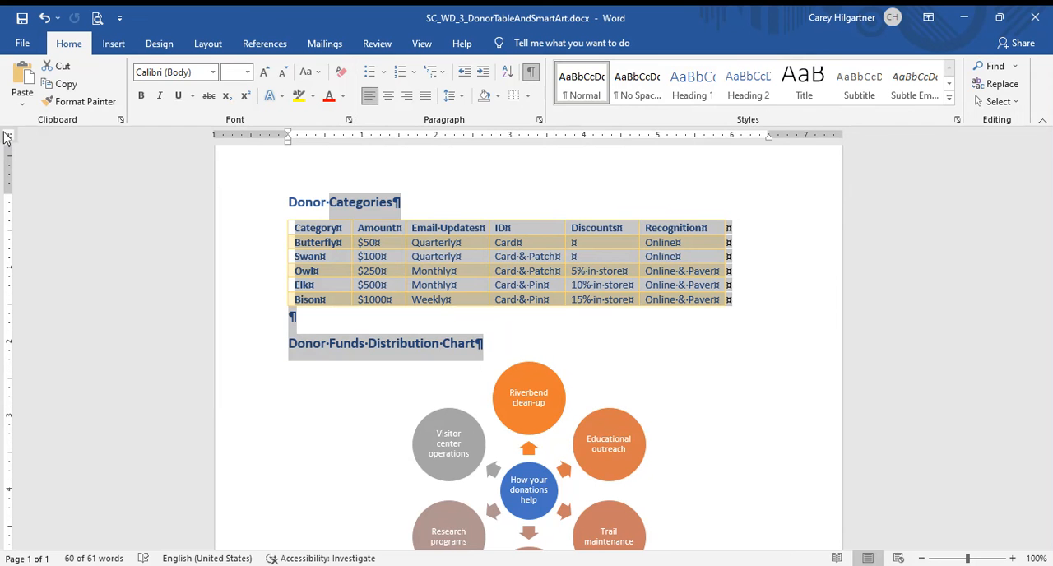
mouse_move(9, 139)
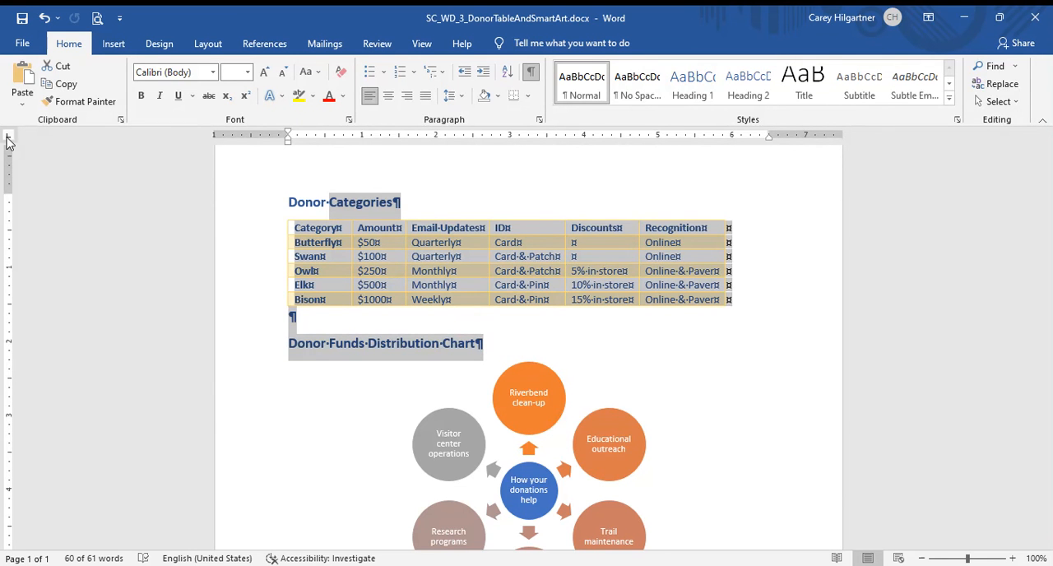
mouse_move(23, 157)
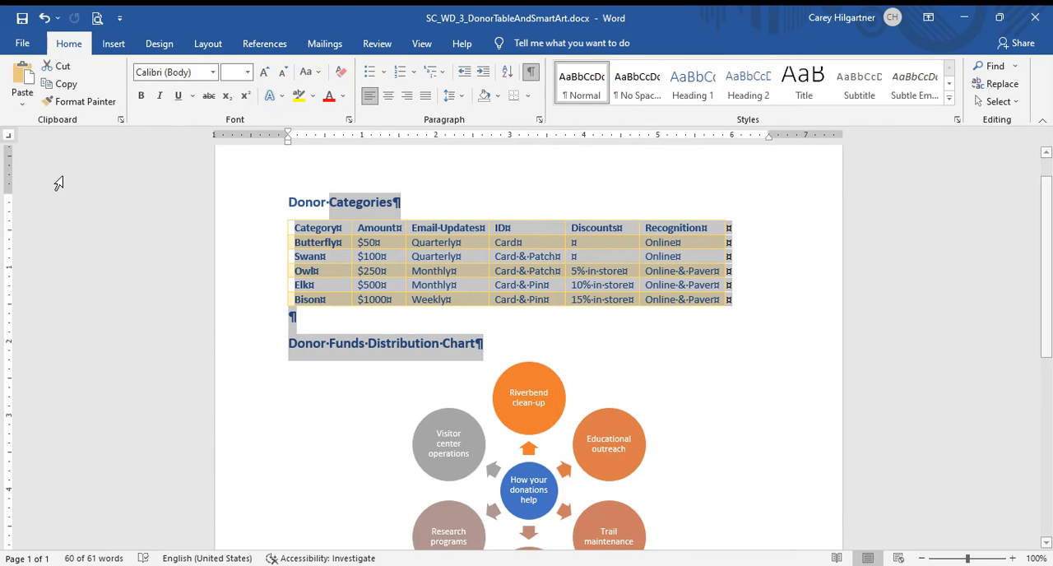
mouse_move(73, 198)
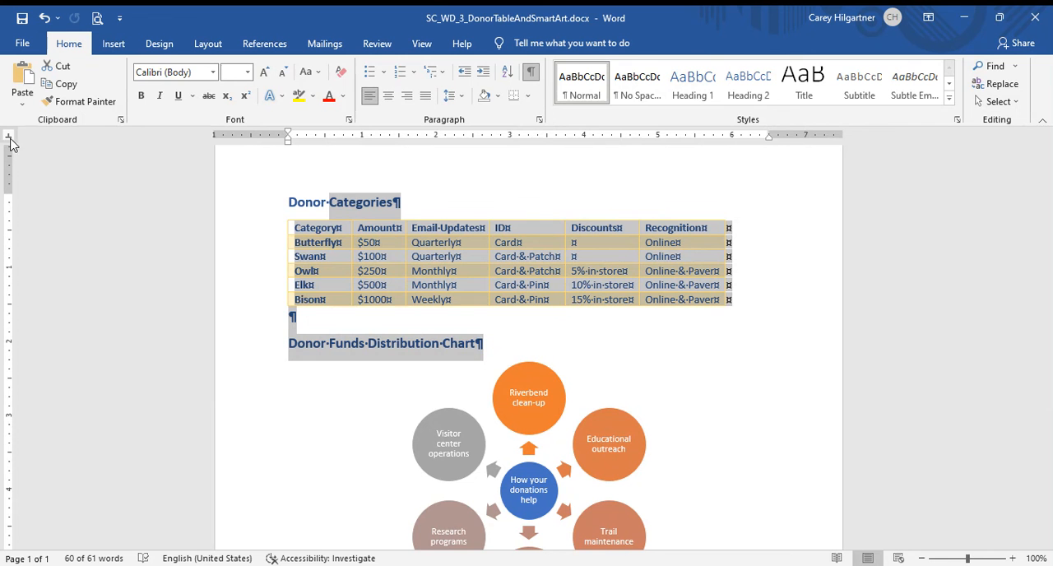
mouse_move(481, 148)
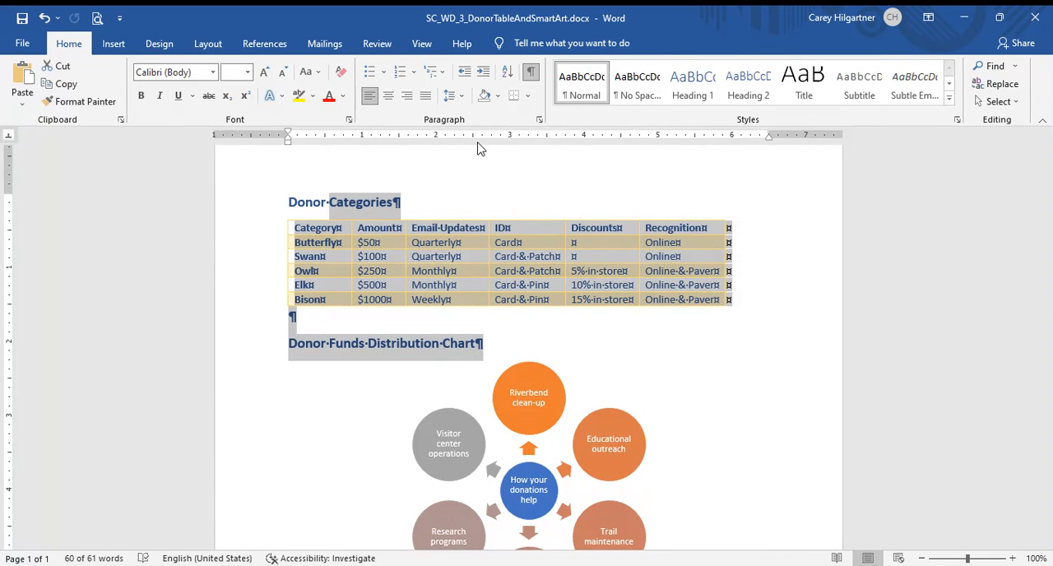
mouse_move(516, 147)
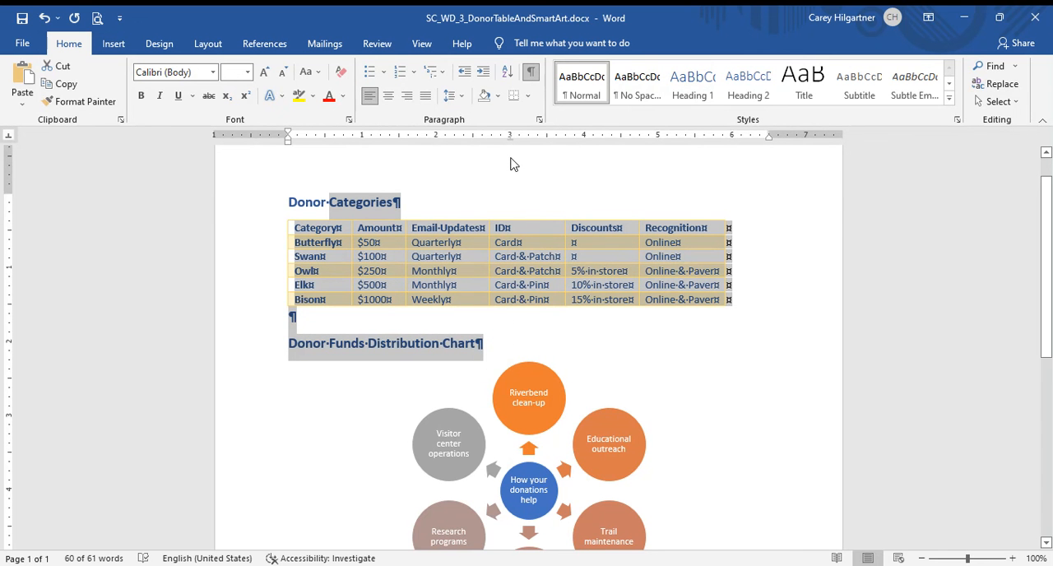
mouse_move(512, 148)
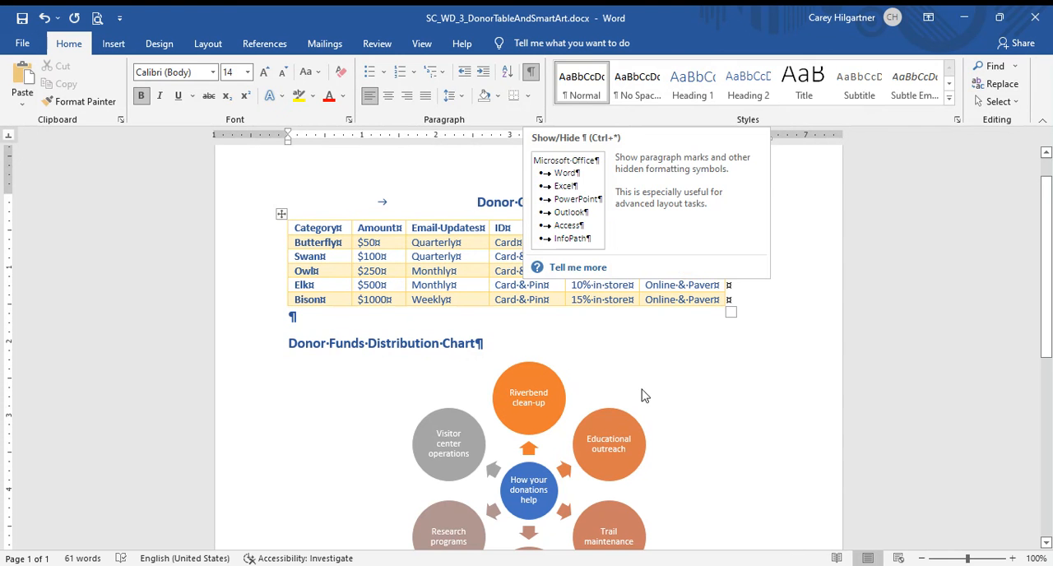
mouse_move(660, 376)
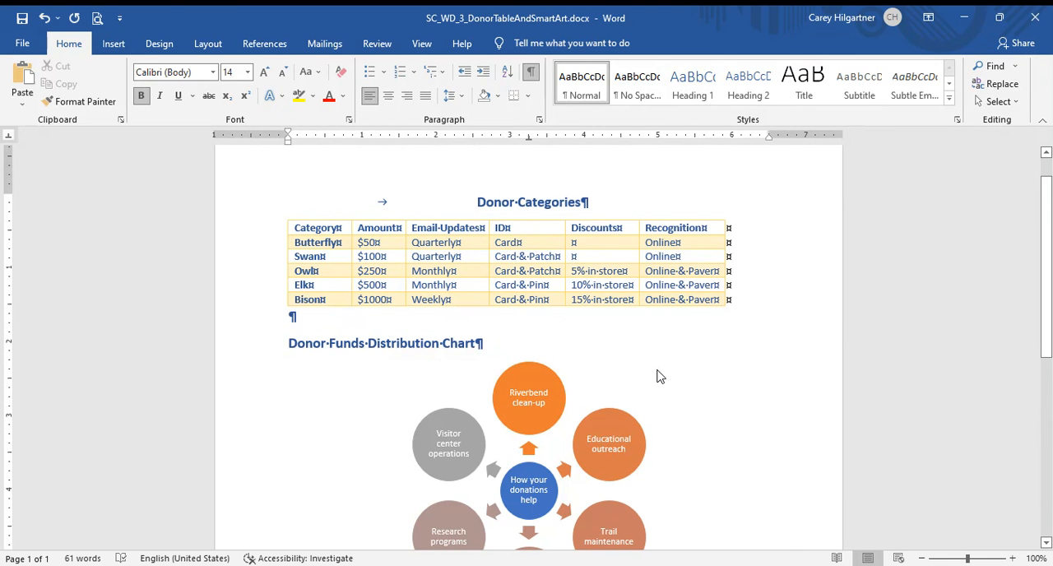